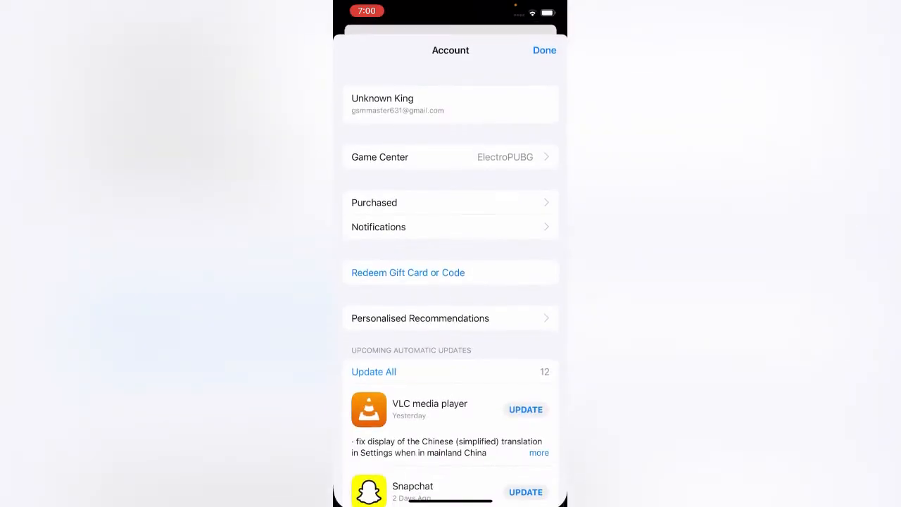
# Step: Reach the account's Country/Region settings from the Apple ID page
pyautogui.click(543, 51)
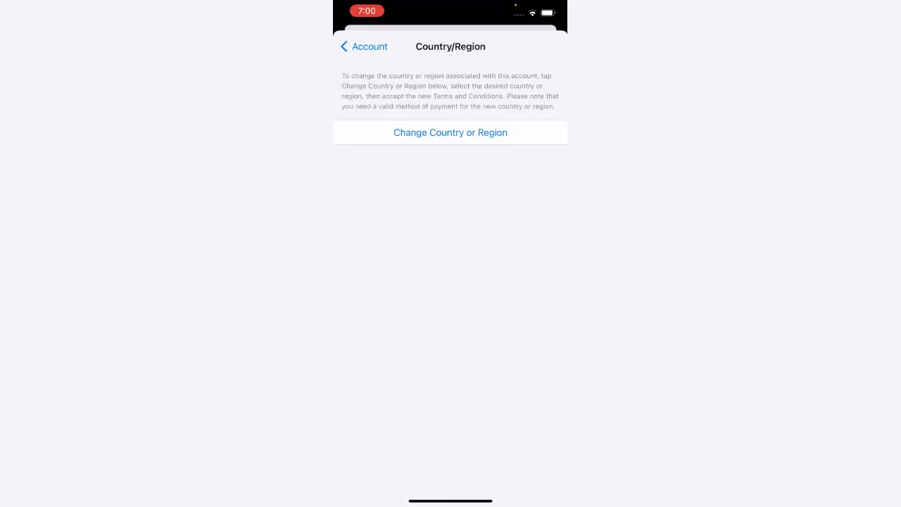
# Step: Begin the region change, choosing Australia and reaching its Terms and Conditions
pyautogui.click(451, 133)
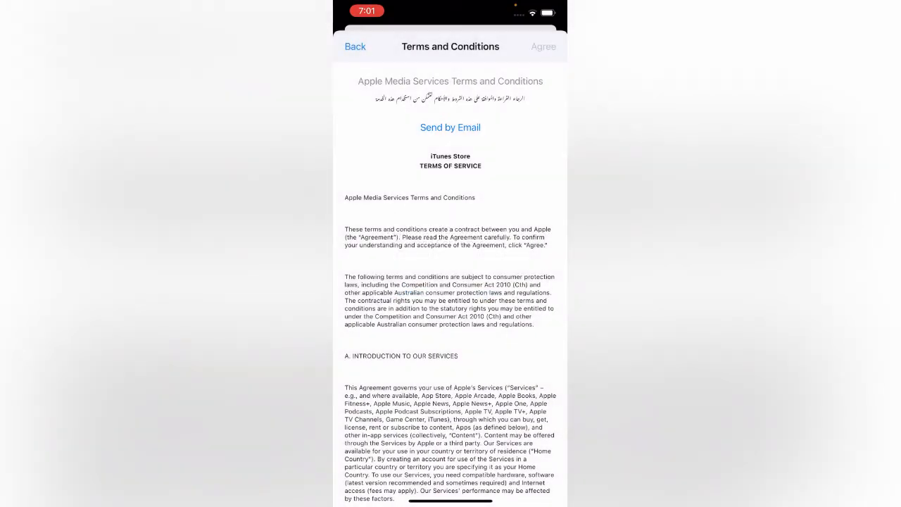
# Step: Agree to the terms and submit an Australian billing address with payment method None and postcode 10000
pyautogui.click(543, 46)
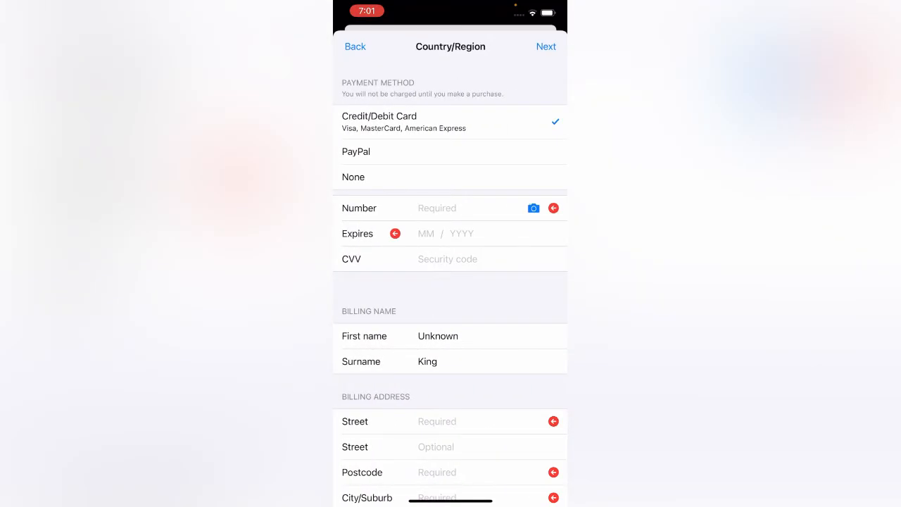
pyautogui.click(354, 178)
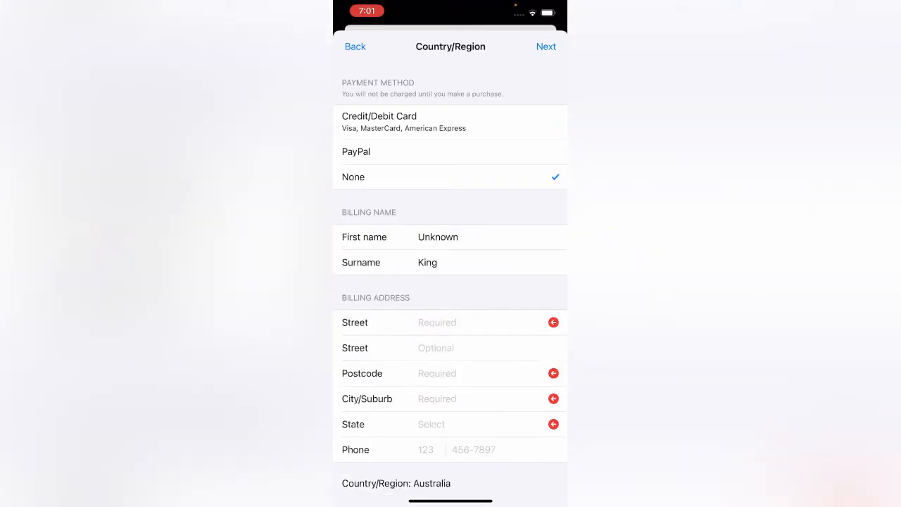
pyautogui.write('Anne')
pyautogui.write('Adrss')
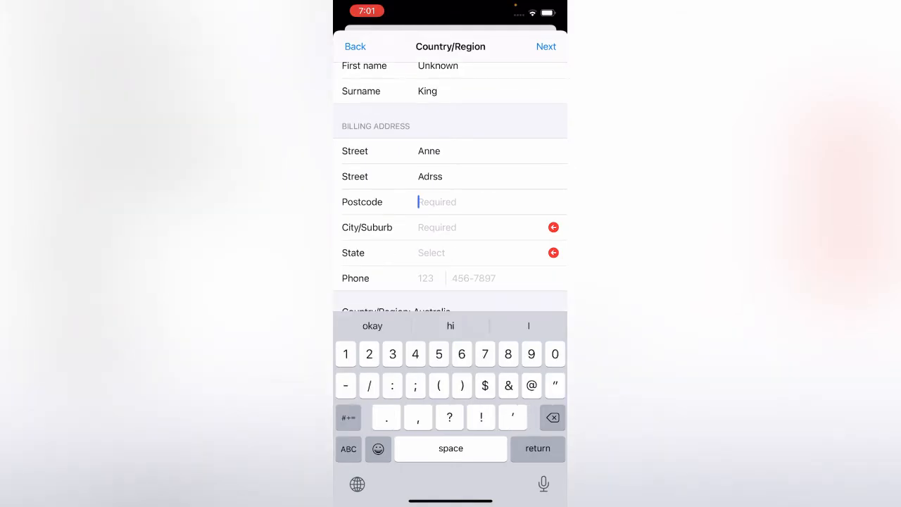
pyautogui.write('100000')
pyautogui.click(491, 279)
pyautogui.write('123 456-7890')
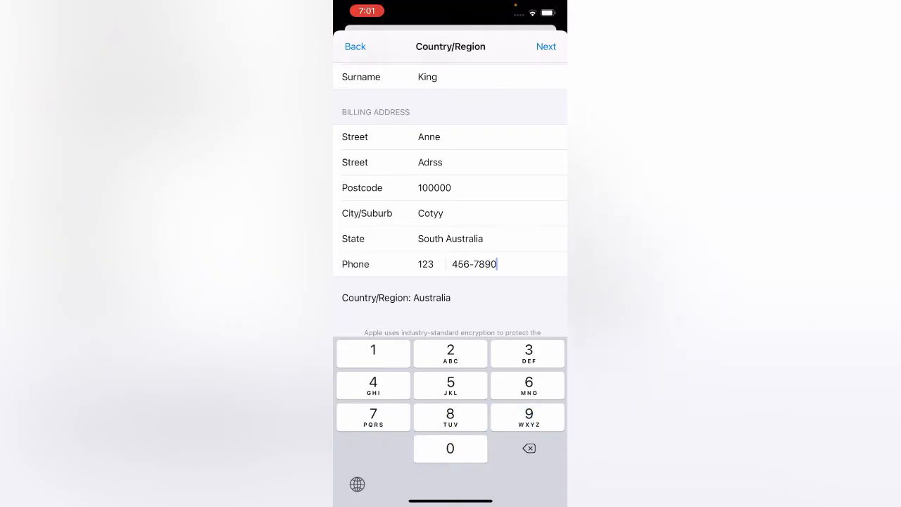
pyautogui.click(547, 47)
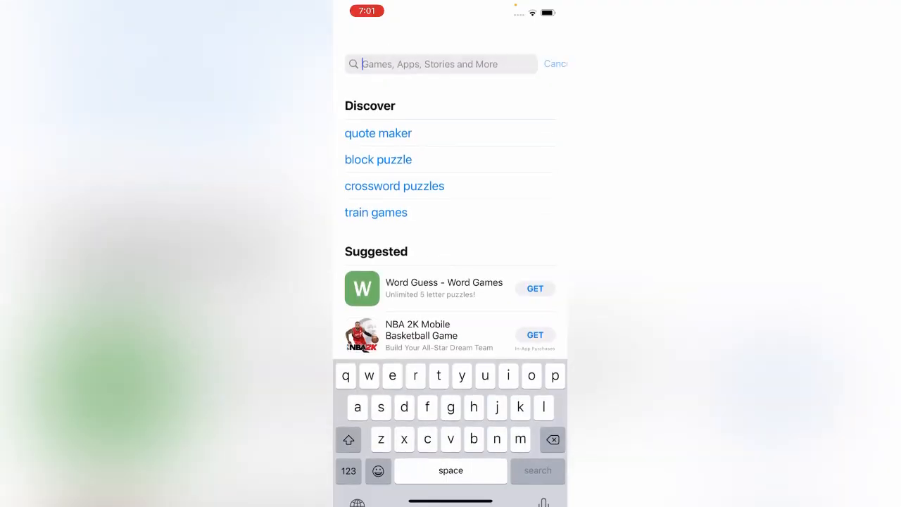
# Step: Search 'pubg' and show the PUBG MOBILE product page with its download option and ratings
pyautogui.write('pubg')
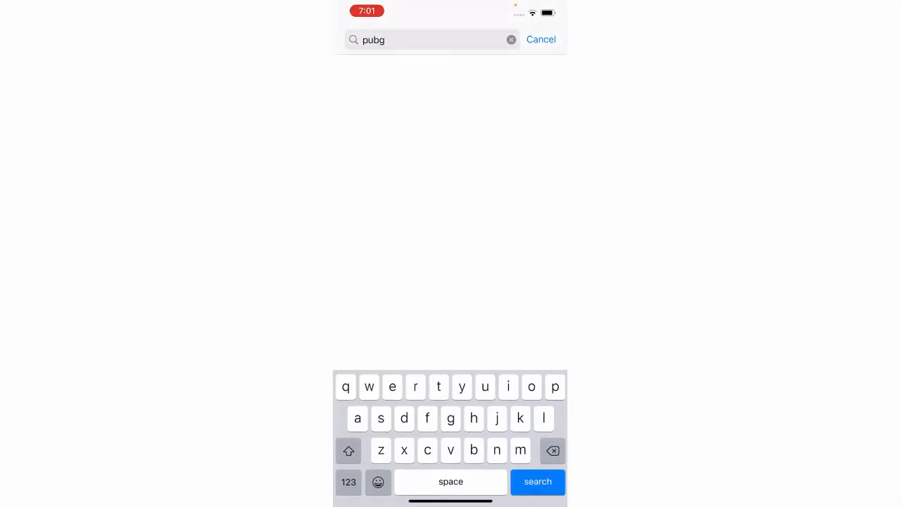
pyautogui.click(538, 481)
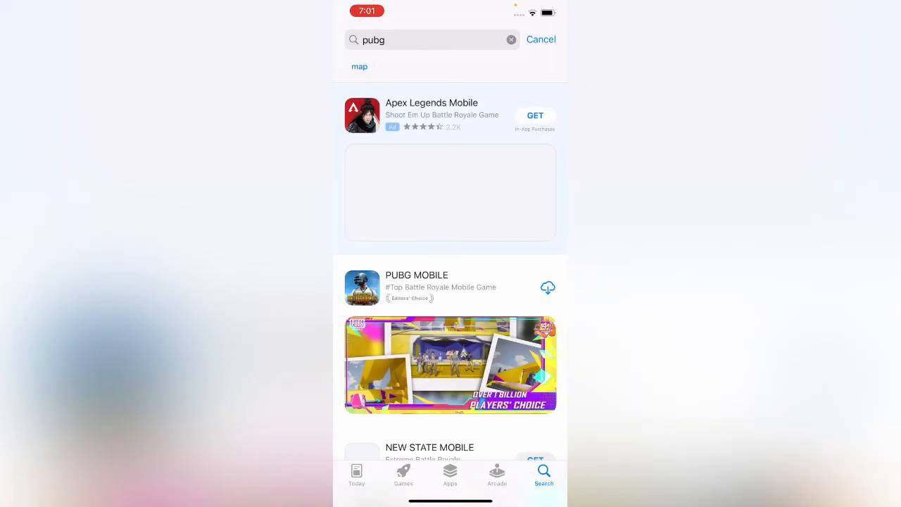
pyautogui.click(417, 288)
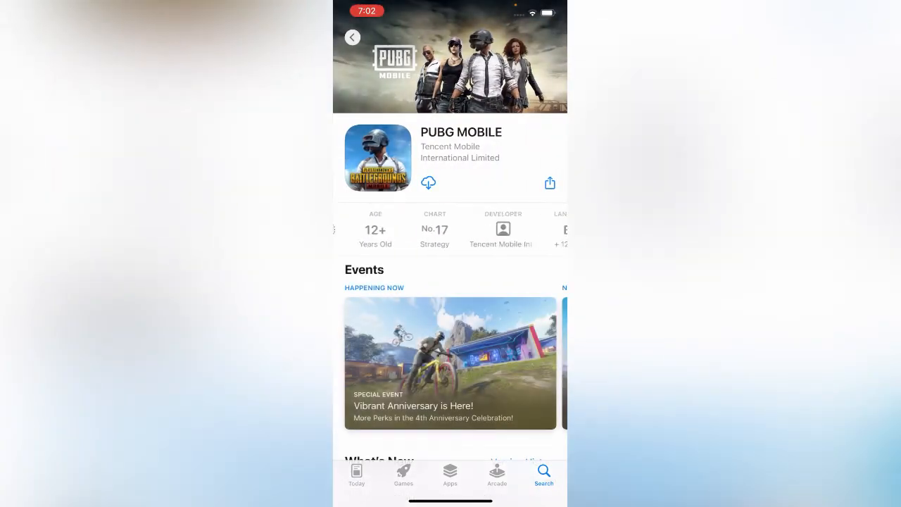
pyautogui.scroll(-3)
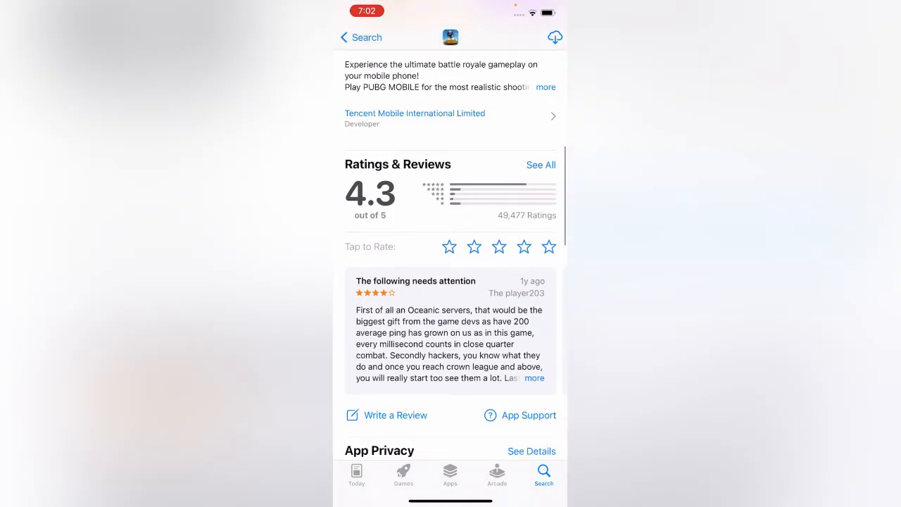